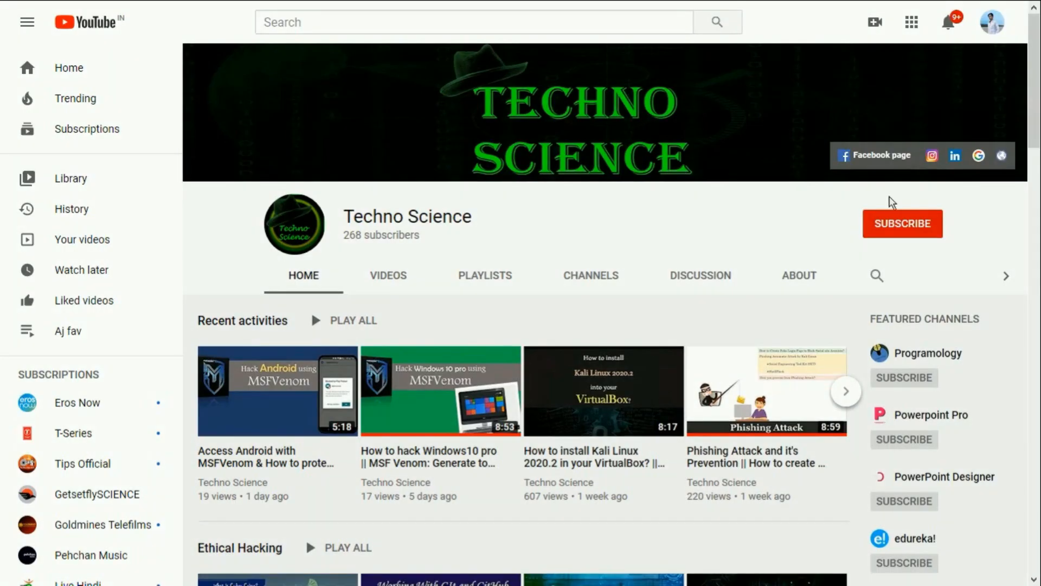
Subscribe to the Techno Science channel and enable all notifications for its new videos.
click(902, 223)
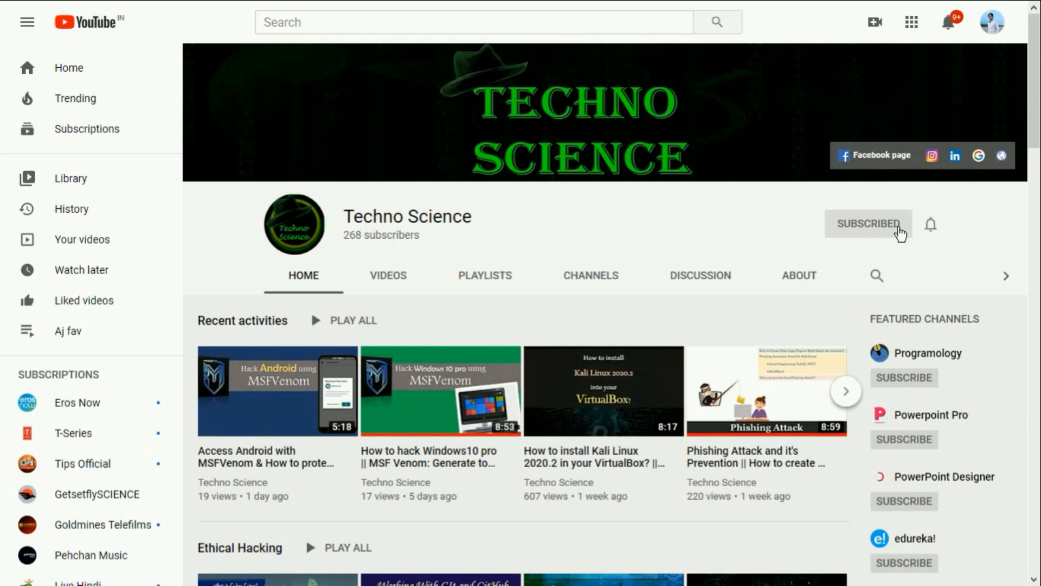
click(868, 224)
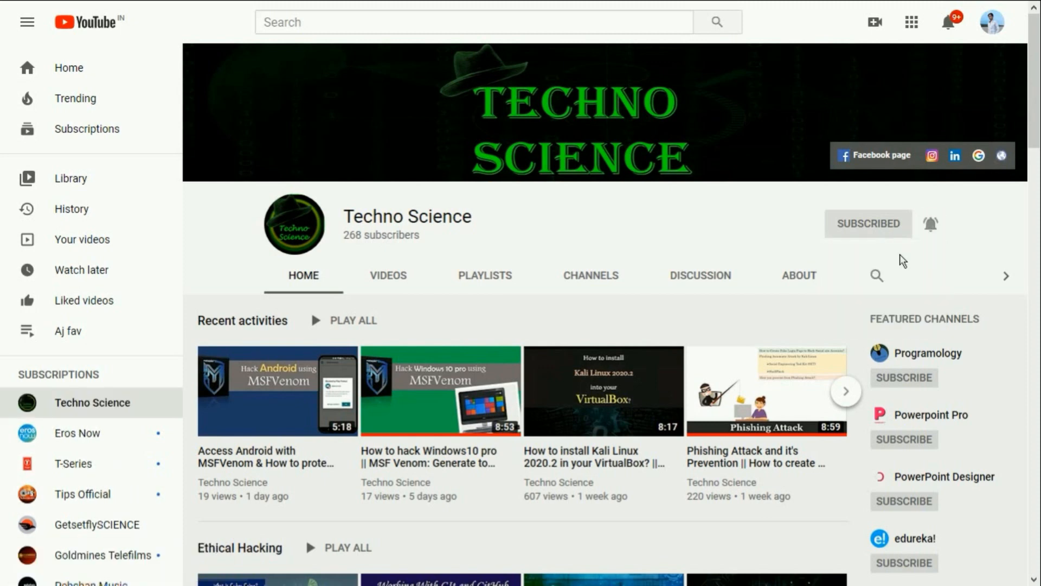
click(929, 224)
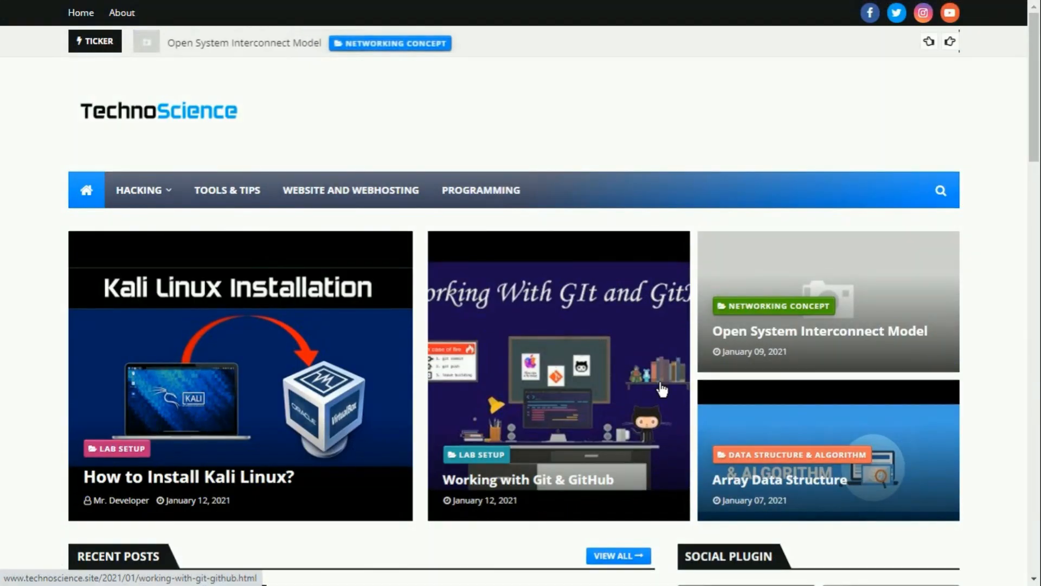
scroll(down, 3)
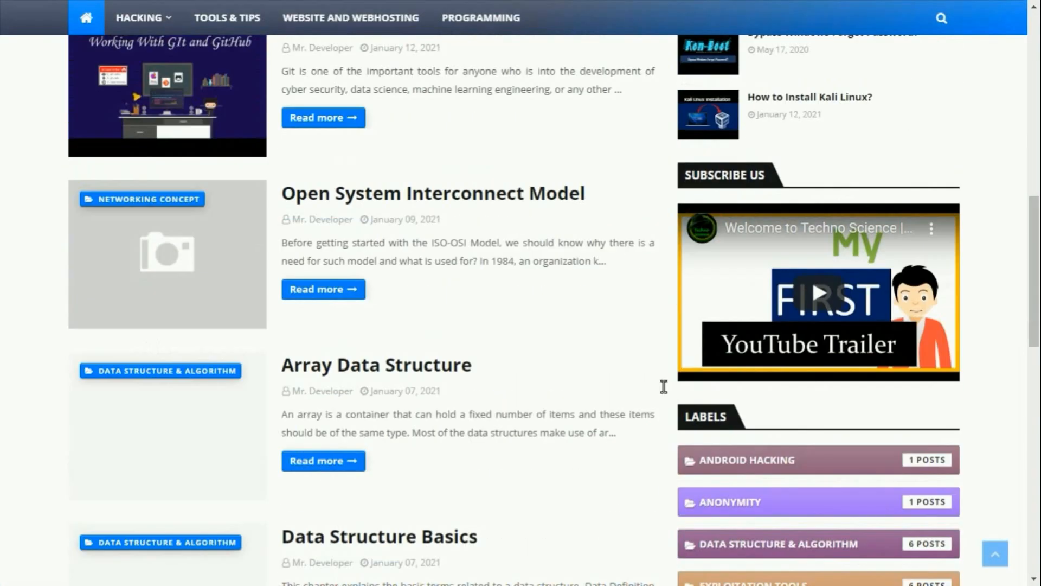
scroll(down, 3)
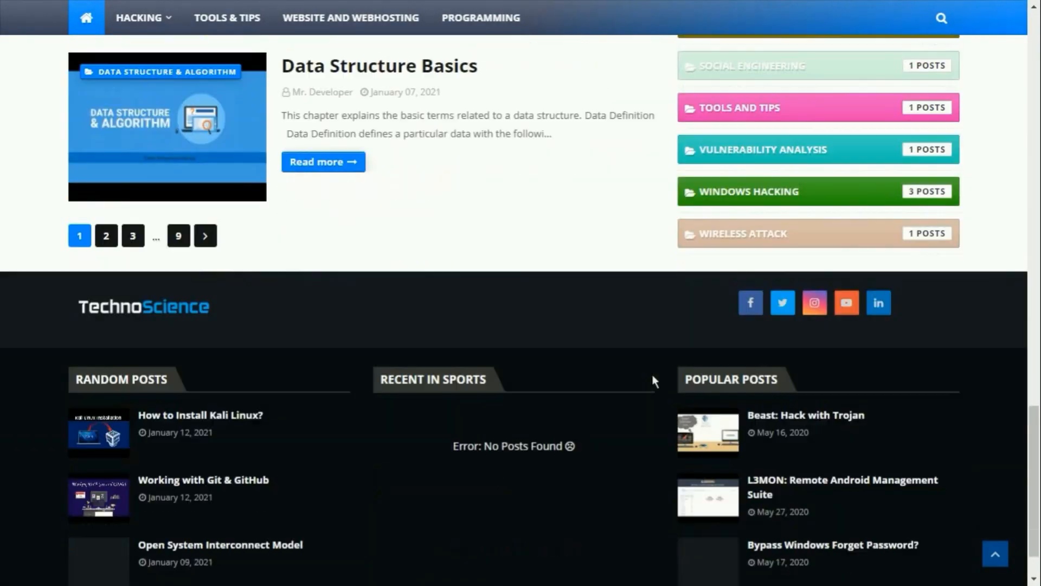
scroll(up, 3)
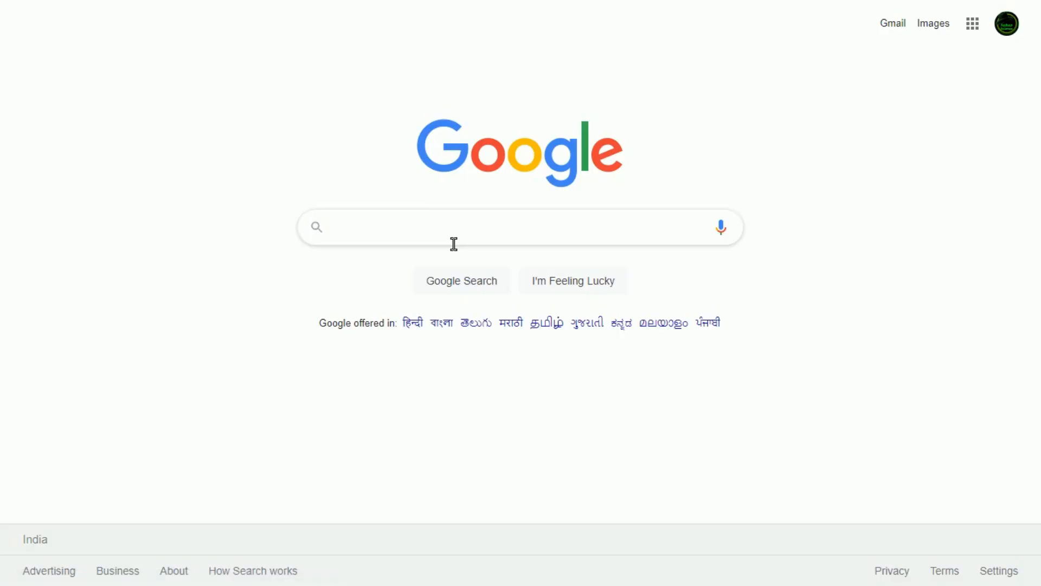
Search Google for 'scrcpy github' to find the Genymobile/scrcpy repository.
text(scrcpy github)
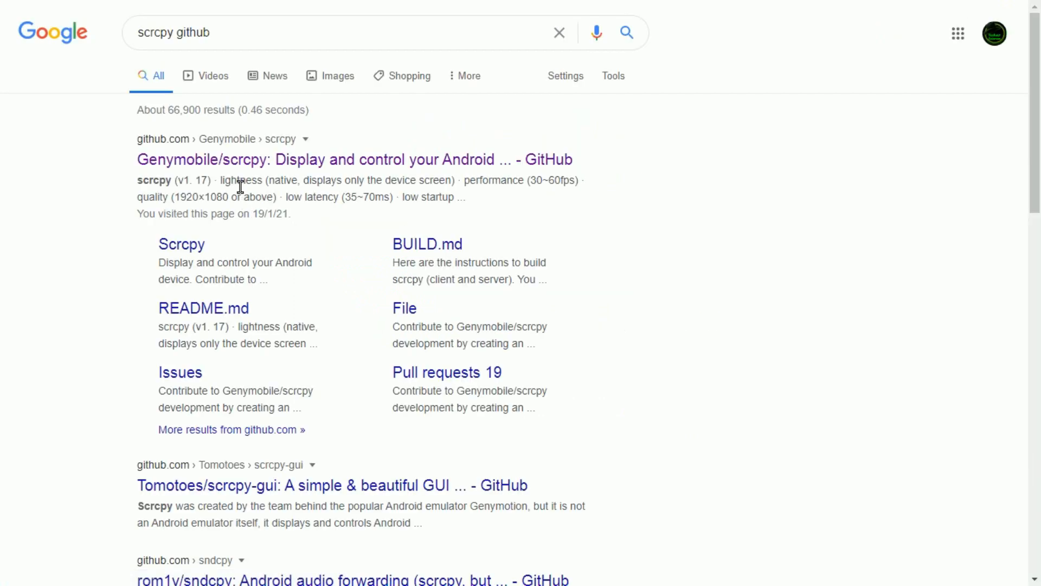
mouse_move(269, 171)
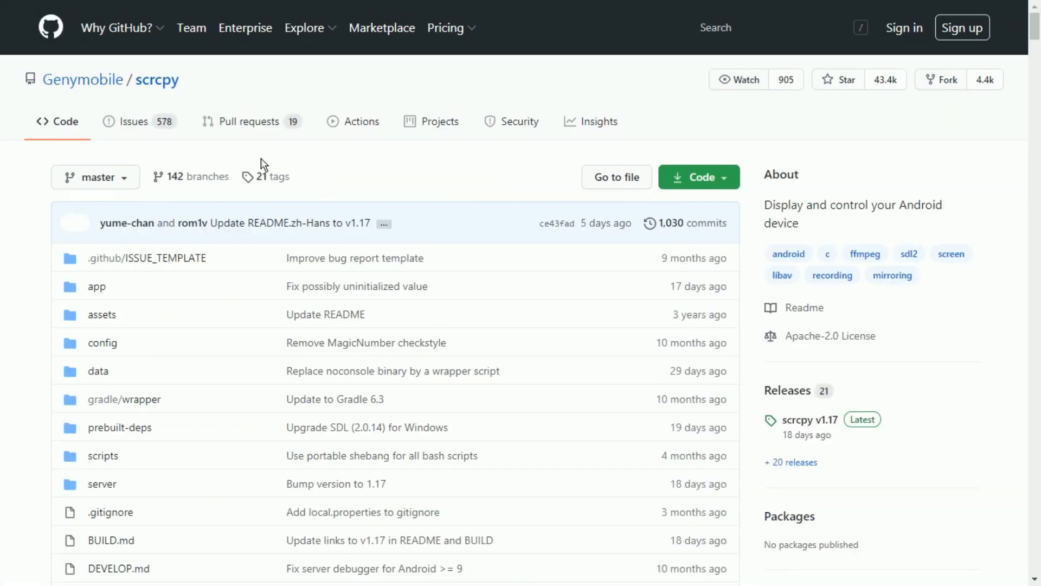
mouse_move(360, 167)
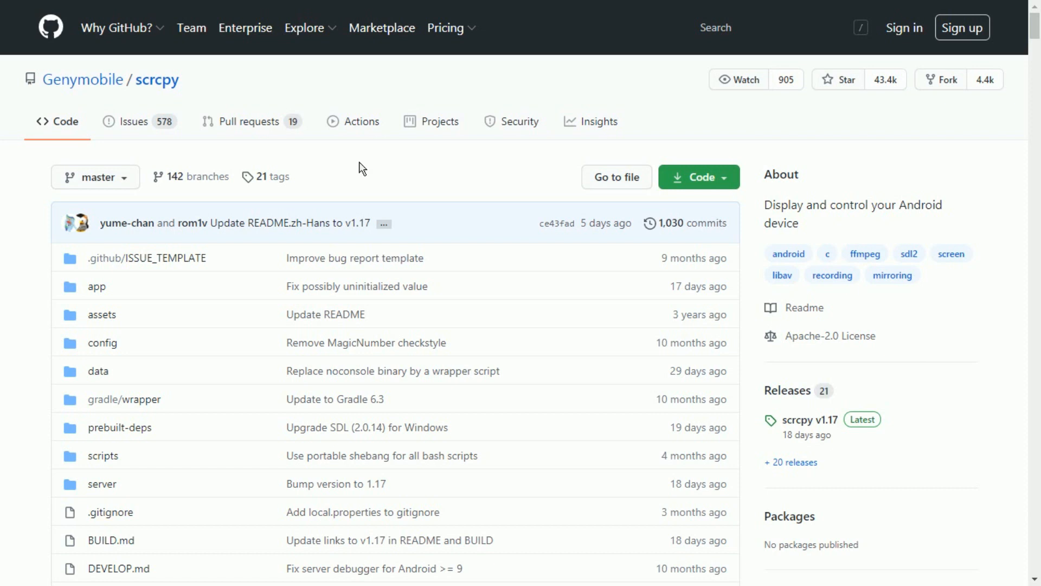
mouse_move(444, 161)
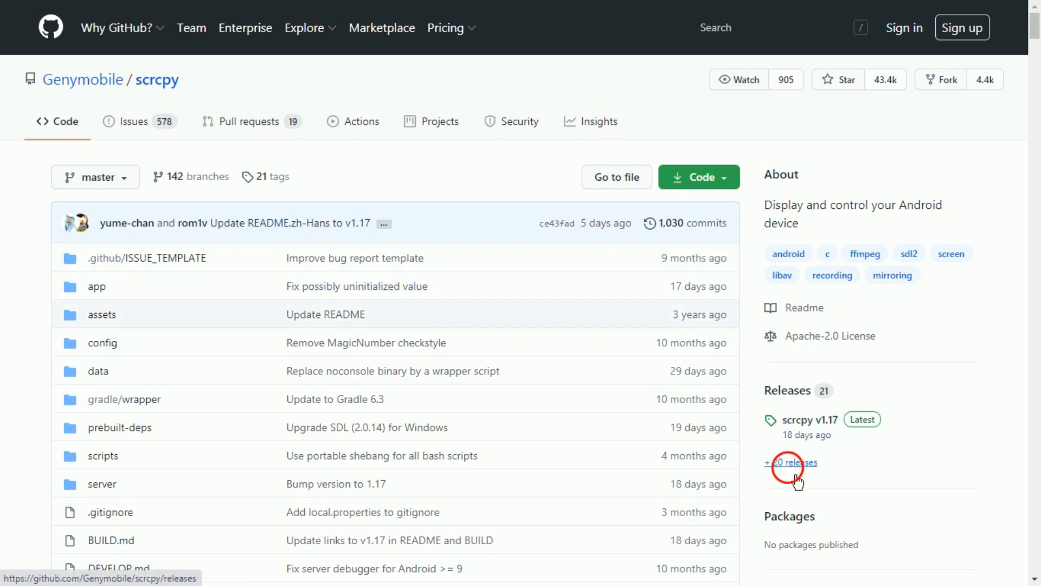
Download scrcpy-win64-v1.17.zip from the scrcpy releases list on GitHub.
click(790, 462)
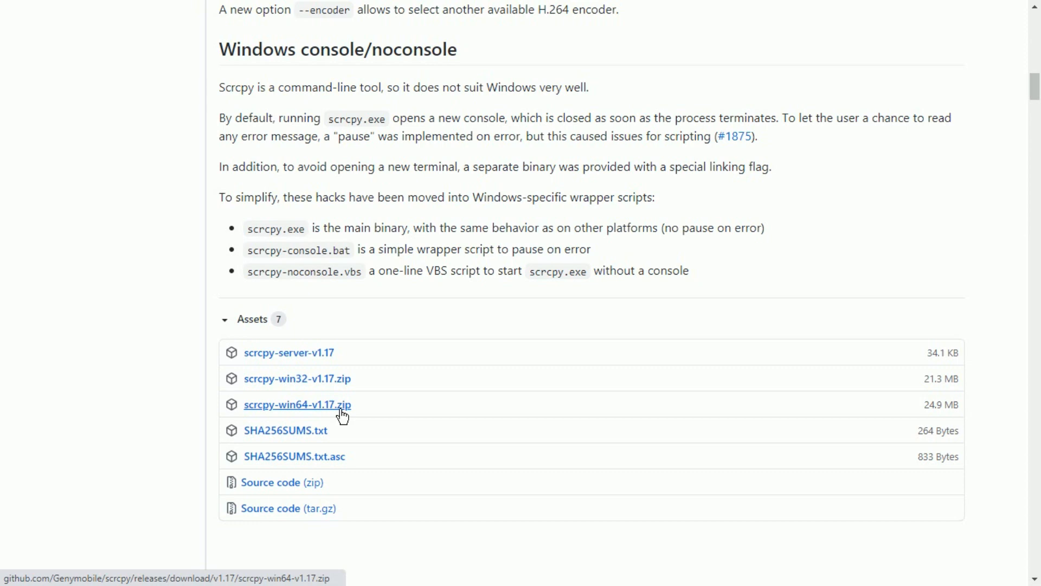
mouse_move(561, 339)
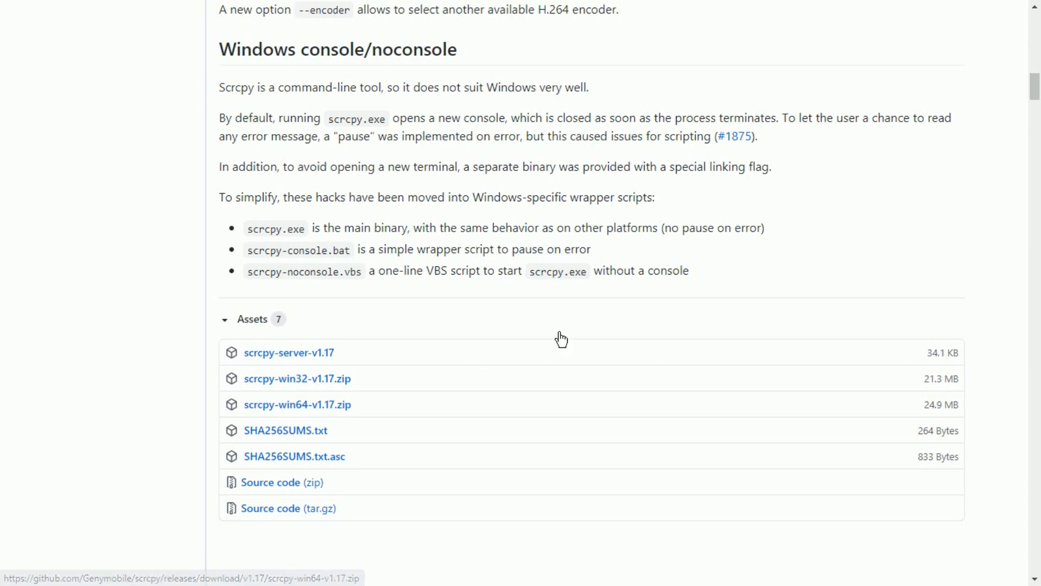
scroll(down, 3)
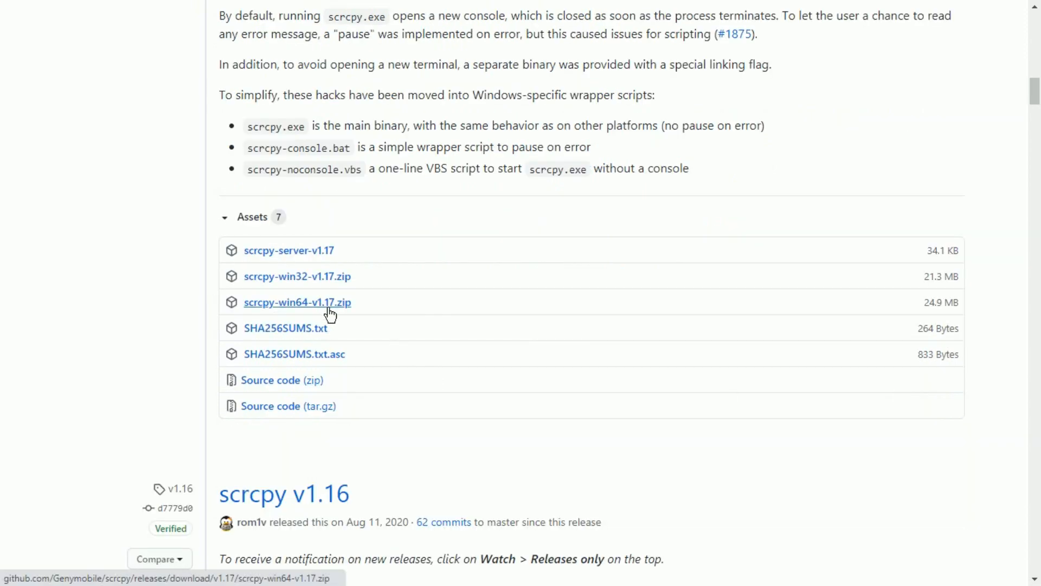
click(297, 303)
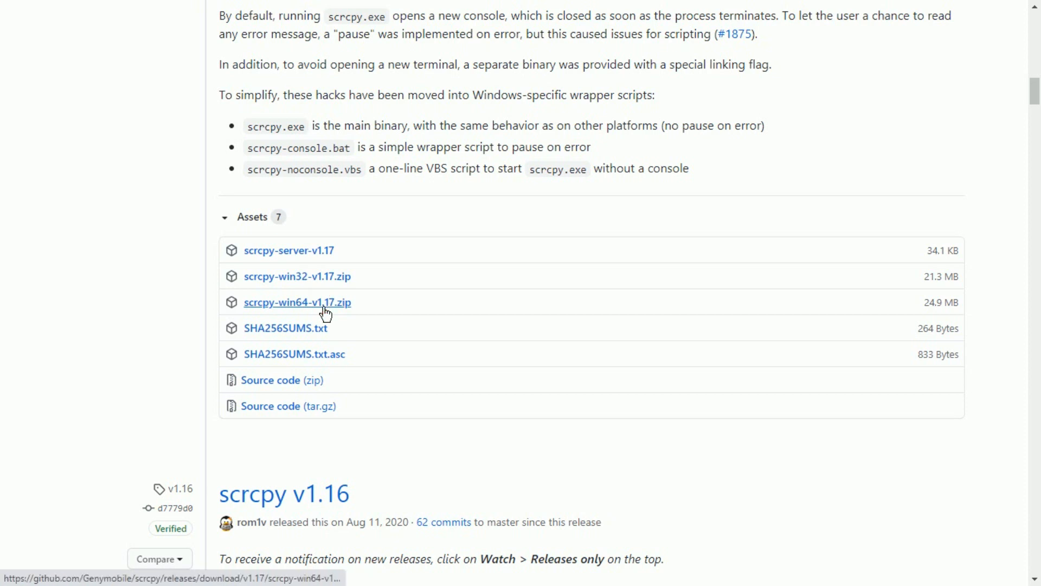
click(297, 303)
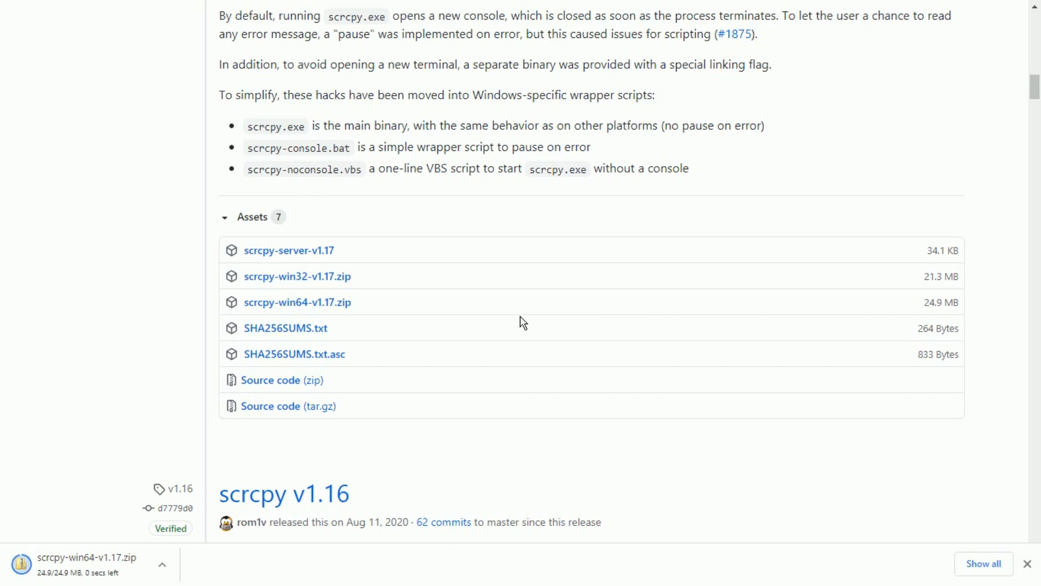
Show the downloaded scrcpy zip in its folder on New Volume (D:).
click(161, 564)
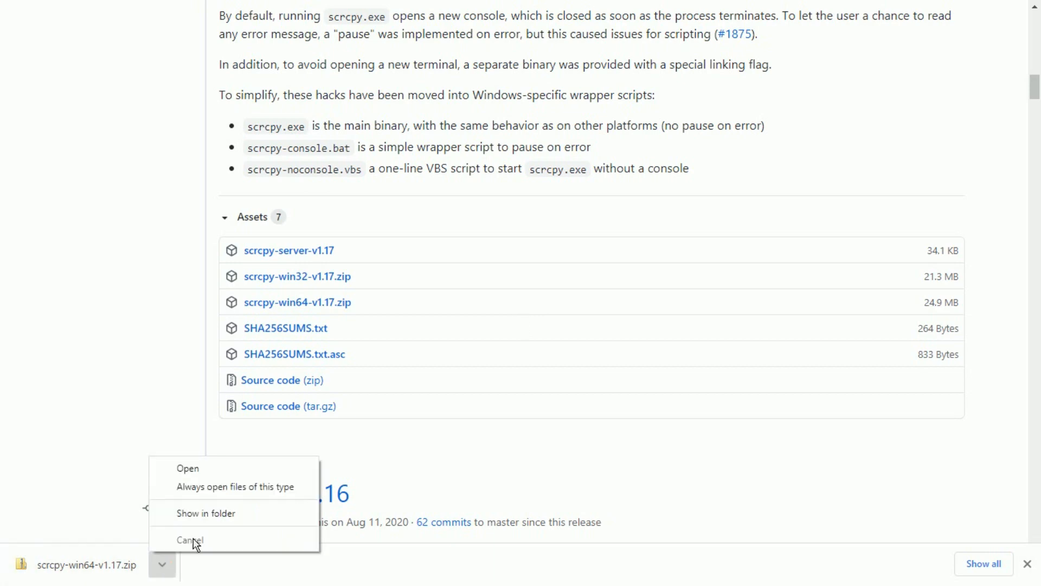
click(206, 513)
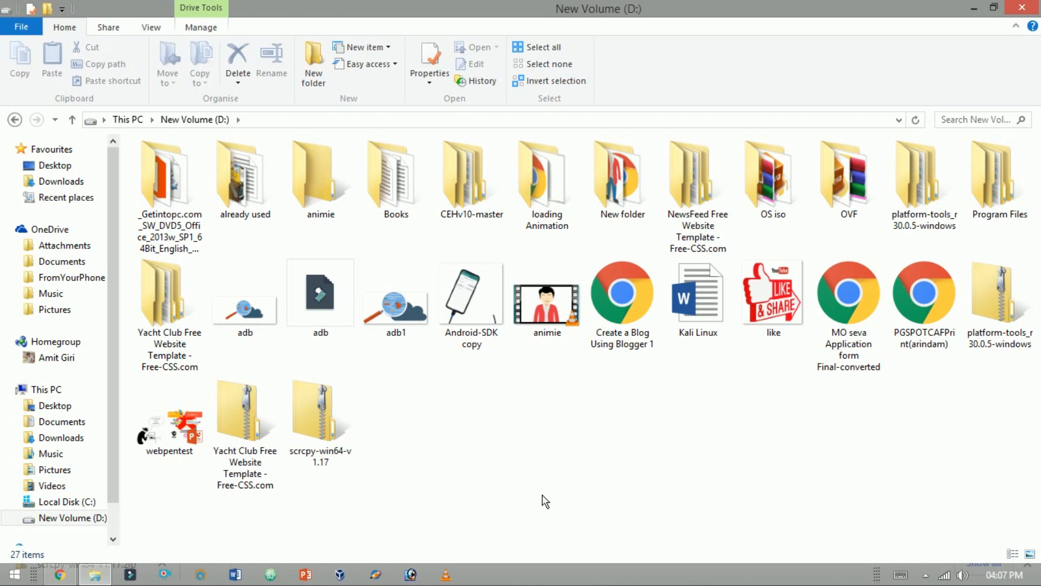
Extract the zip into its own scrcpy-win64-v1.17 folder with WinRAR and enter it.
right_click(320, 418)
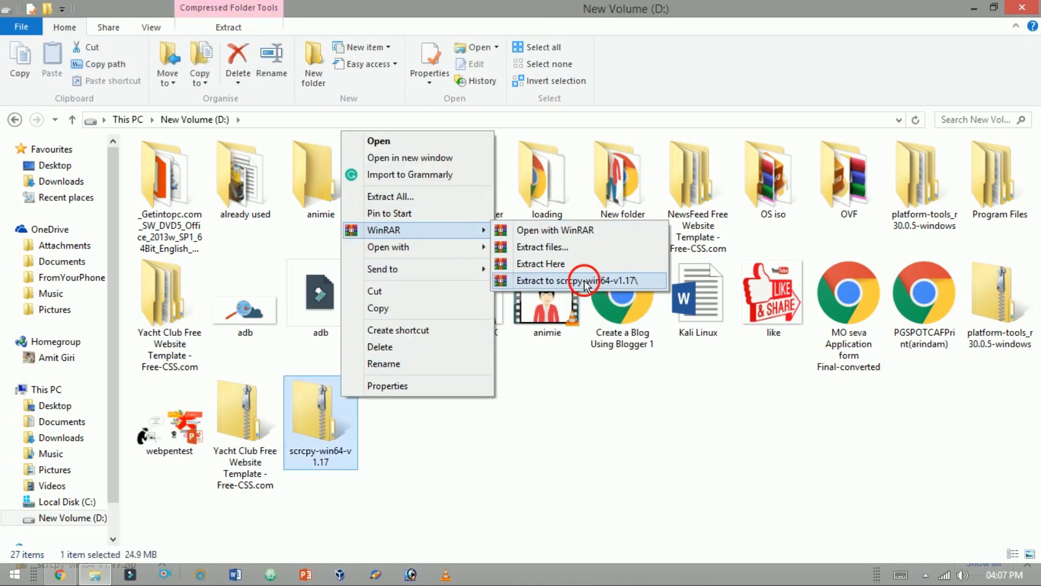
click(572, 280)
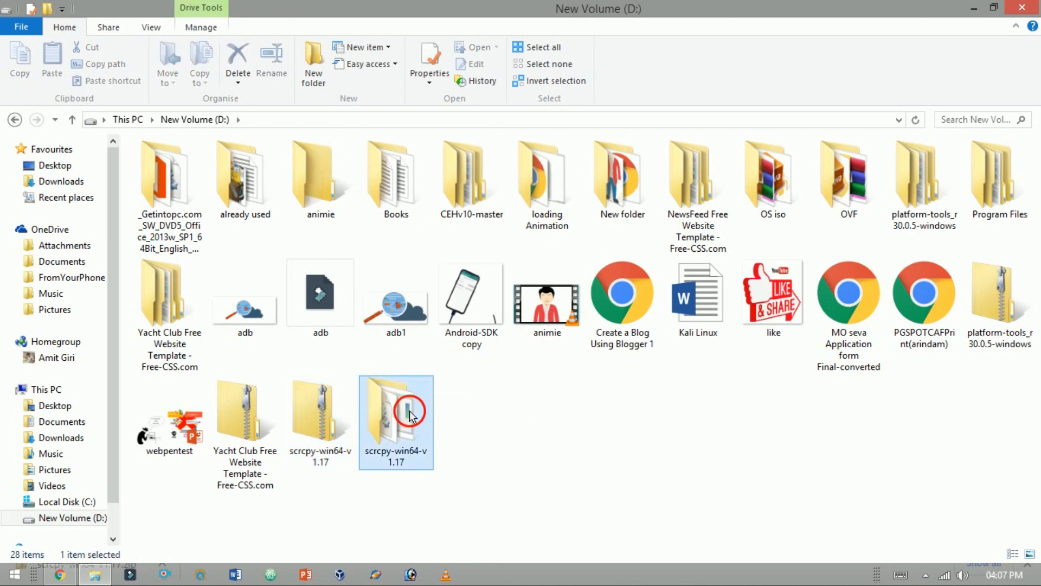
double_click(396, 416)
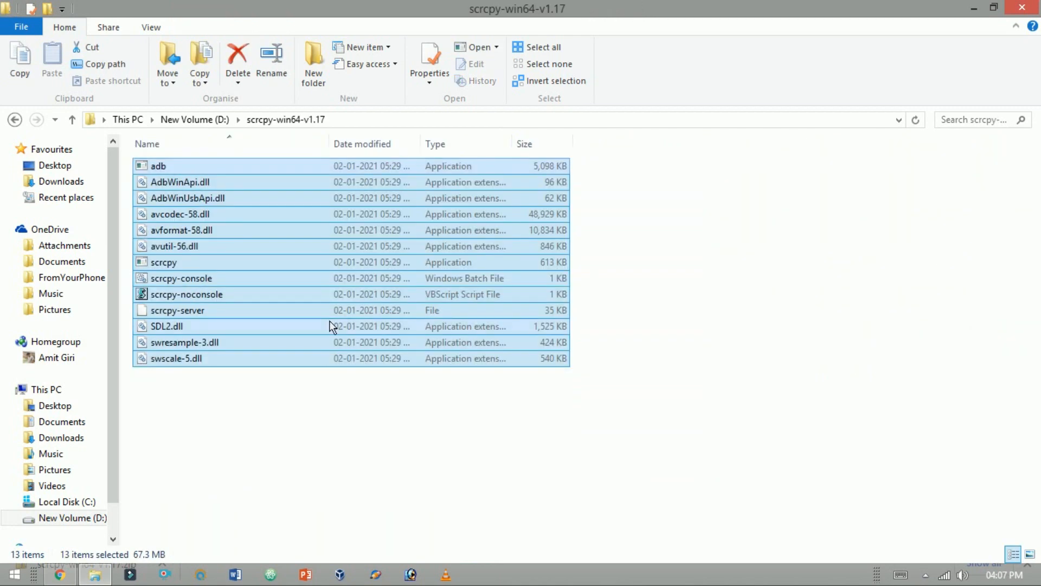
mouse_move(52, 486)
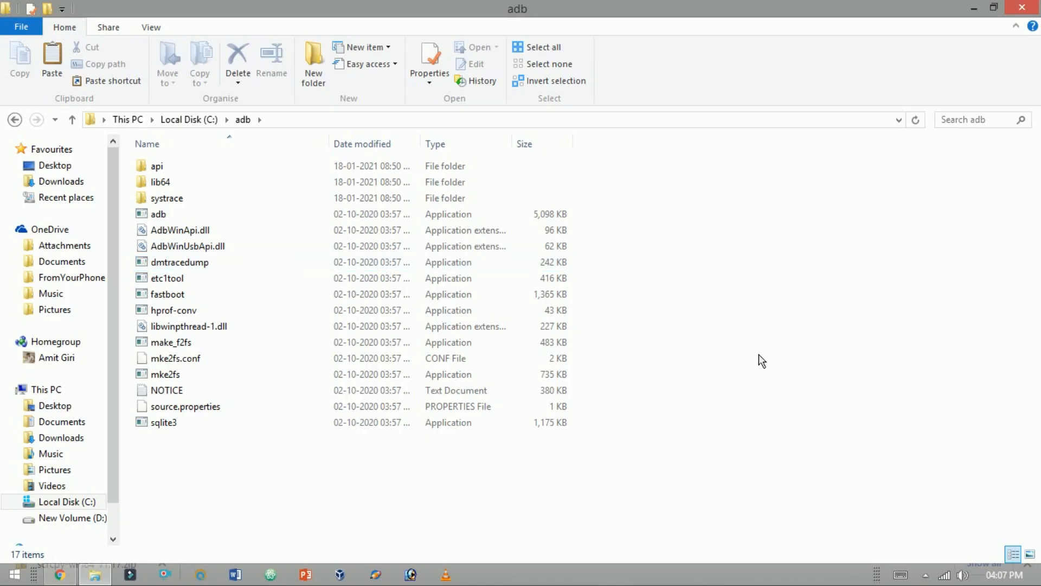
Copy the extracted scrcpy files into C:\adb, replacing same-named files.
click(52, 60)
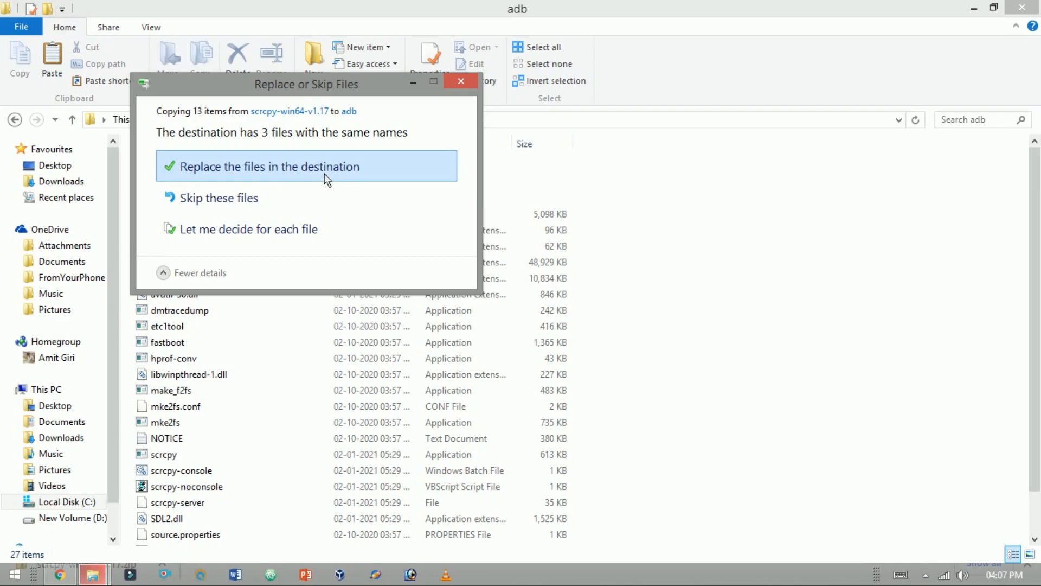
click(306, 166)
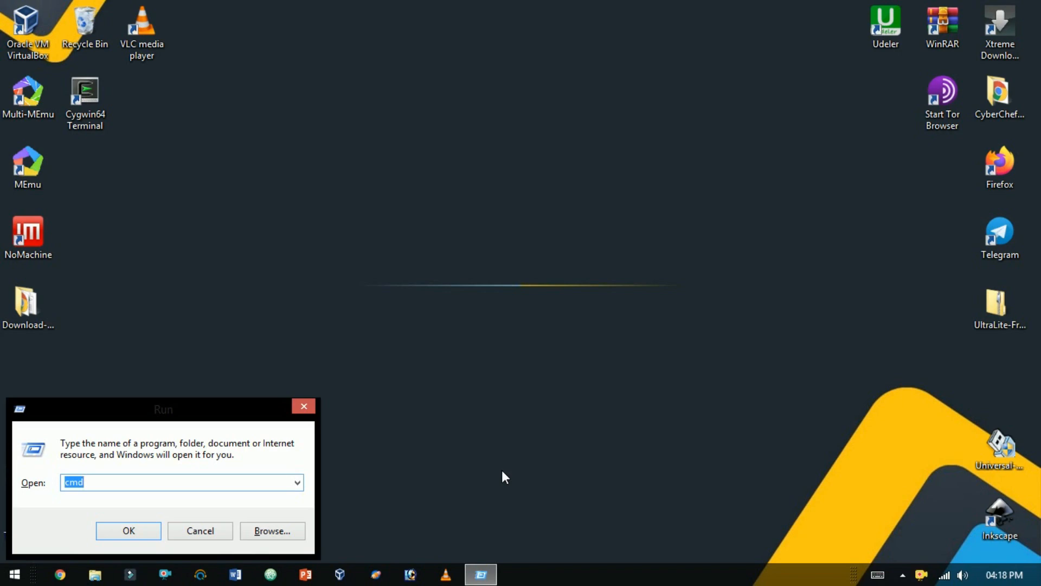
Run 'adb devices' in Command Prompt twice until the phone is listed as attached.
click(128, 530)
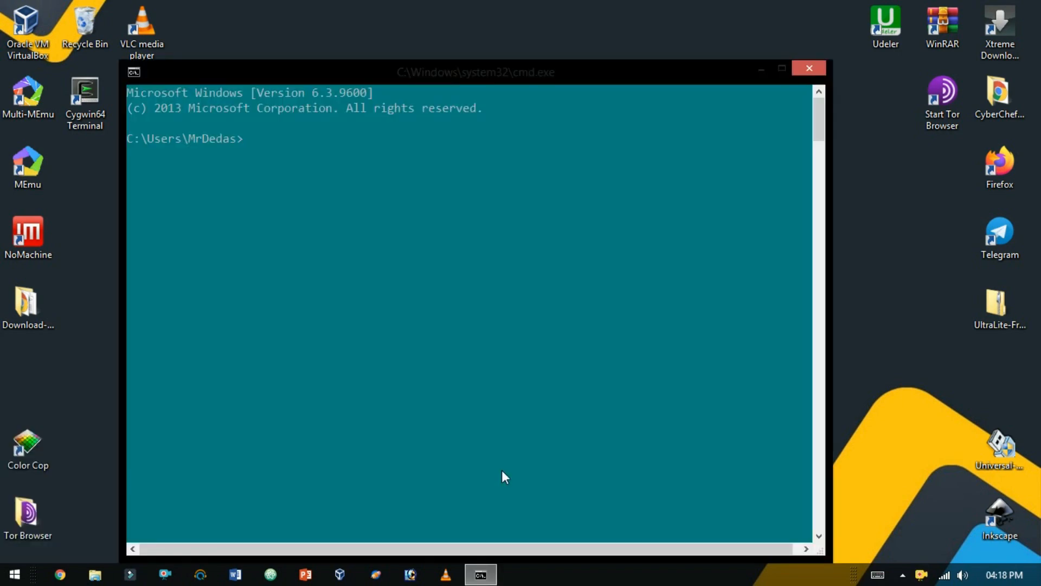
text(adb devic)
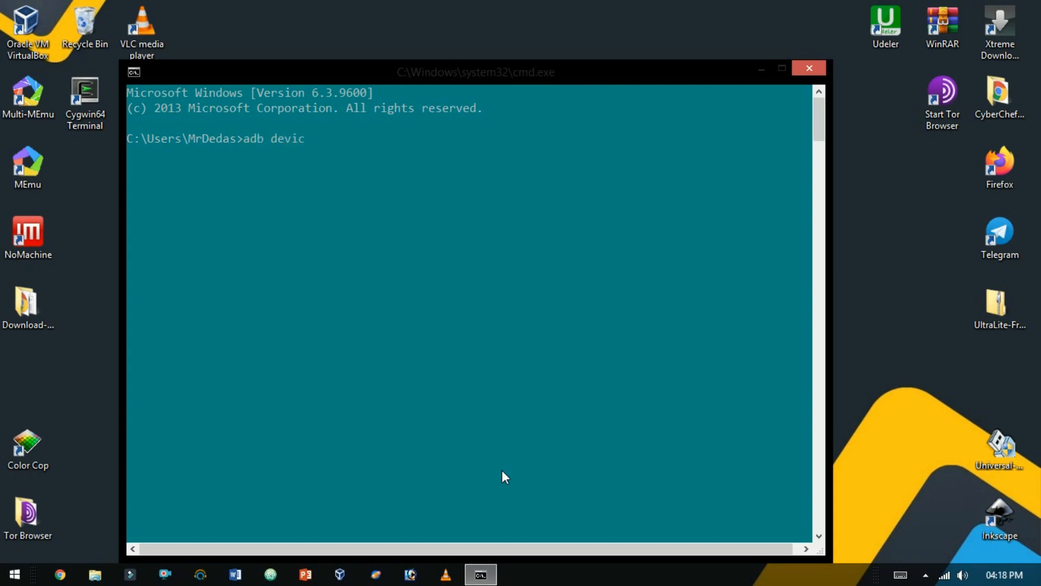
key(Return)
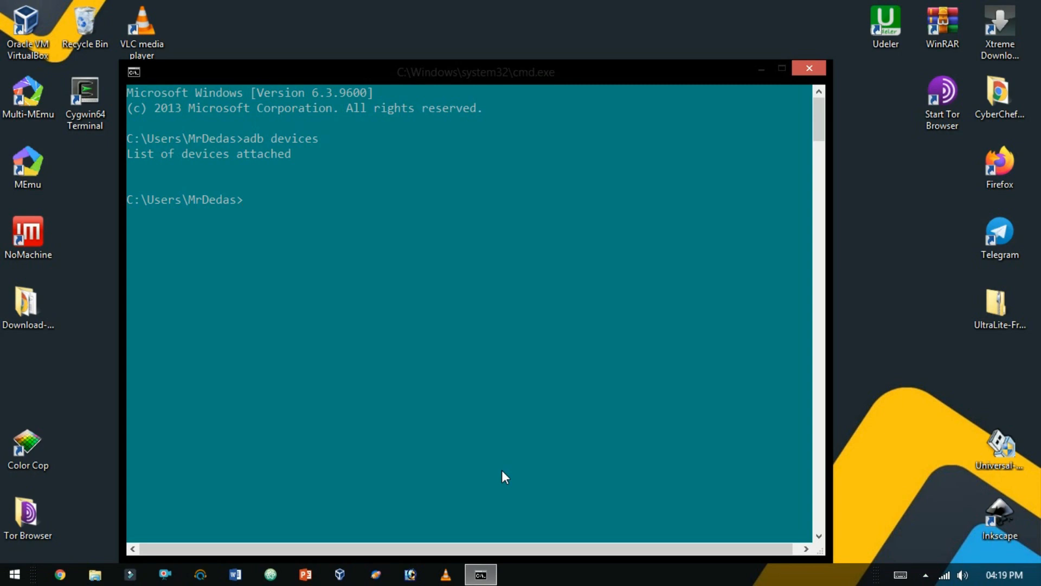
key(Return)
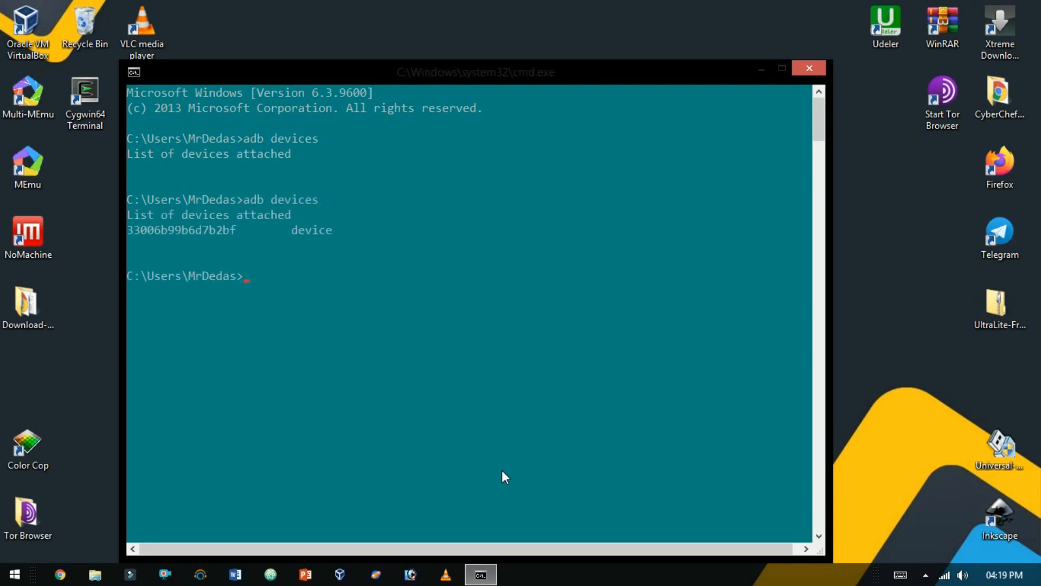
text(sc)
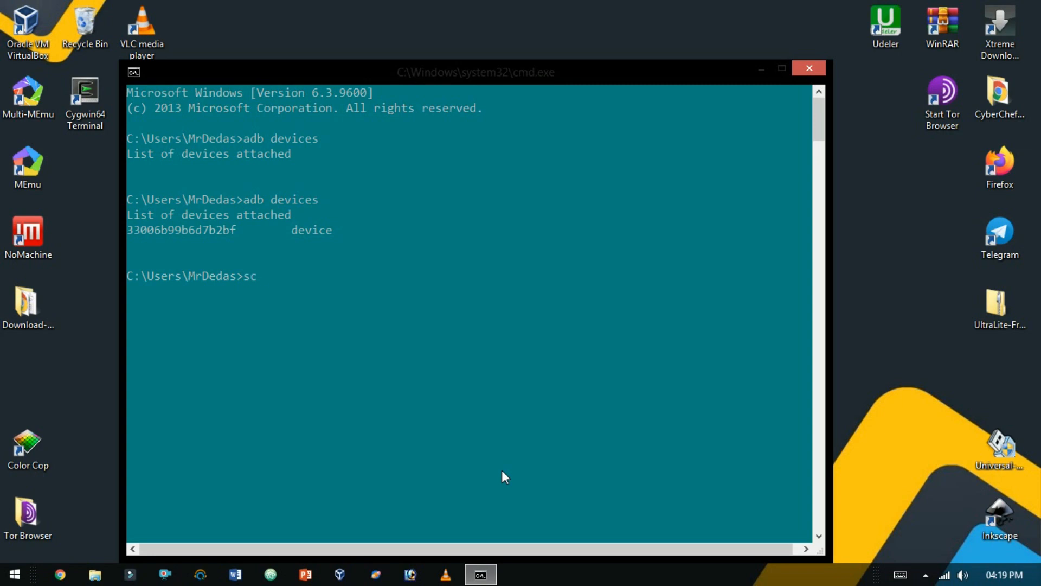
Launch scrcpy.exe to mirror the USB-connected phone and view its Status page.
text(rcpy.exe)
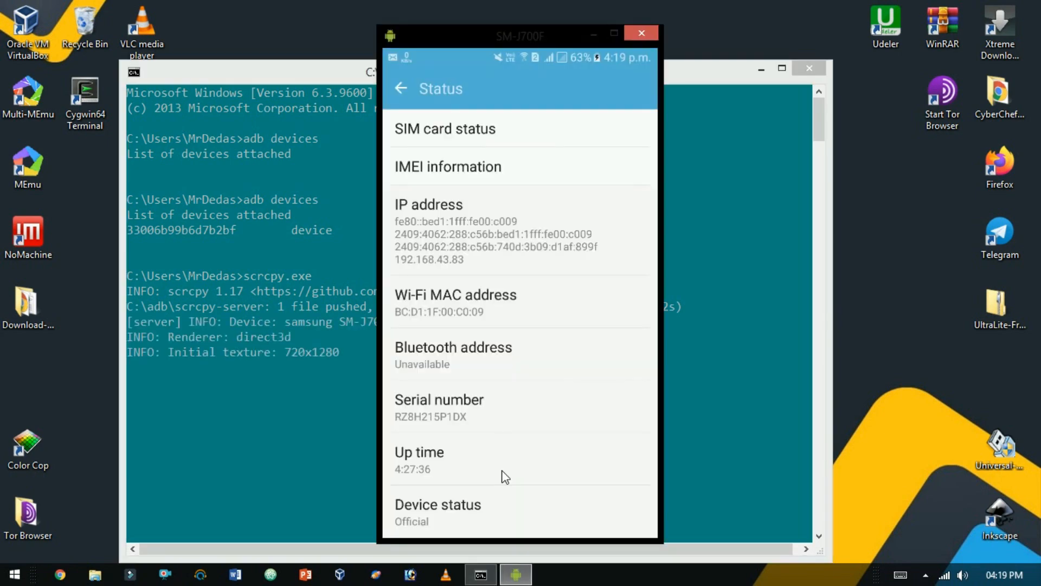
mouse_move(407, 287)
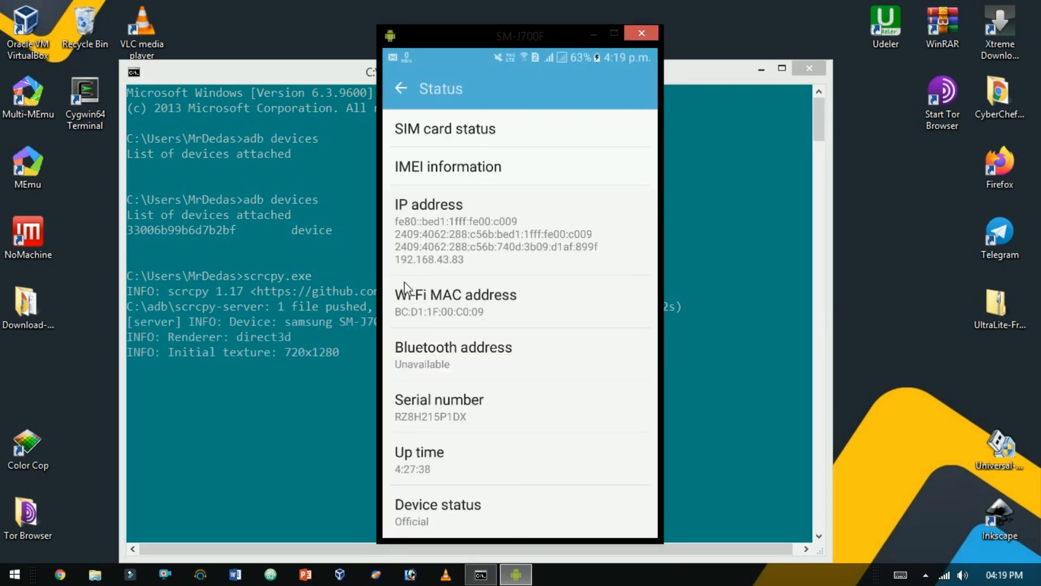
click(401, 88)
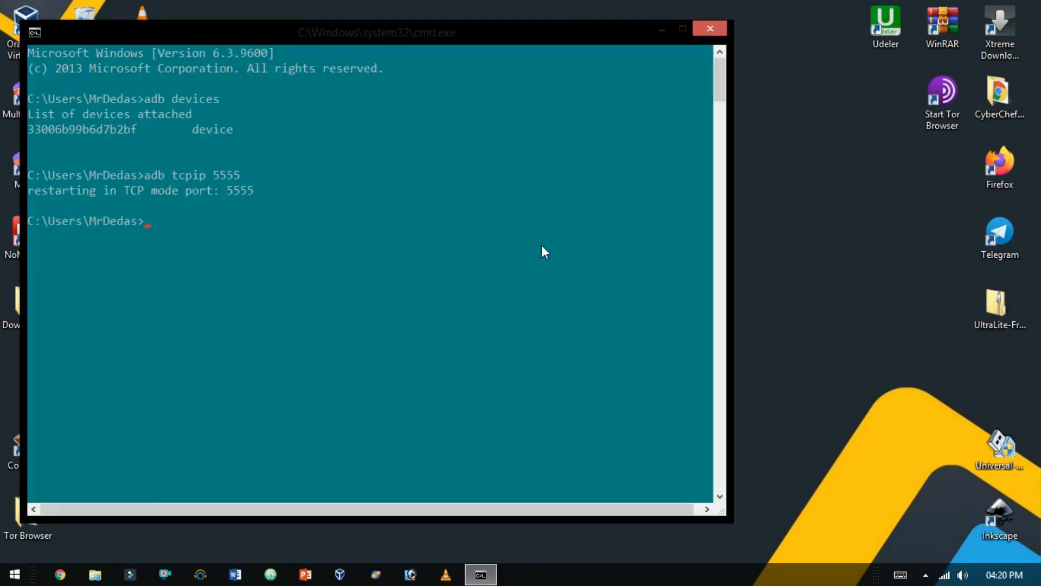
Run 'adb connect 192.168.43.83' to connect the phone wirelessly on port 5555.
text(adb c)
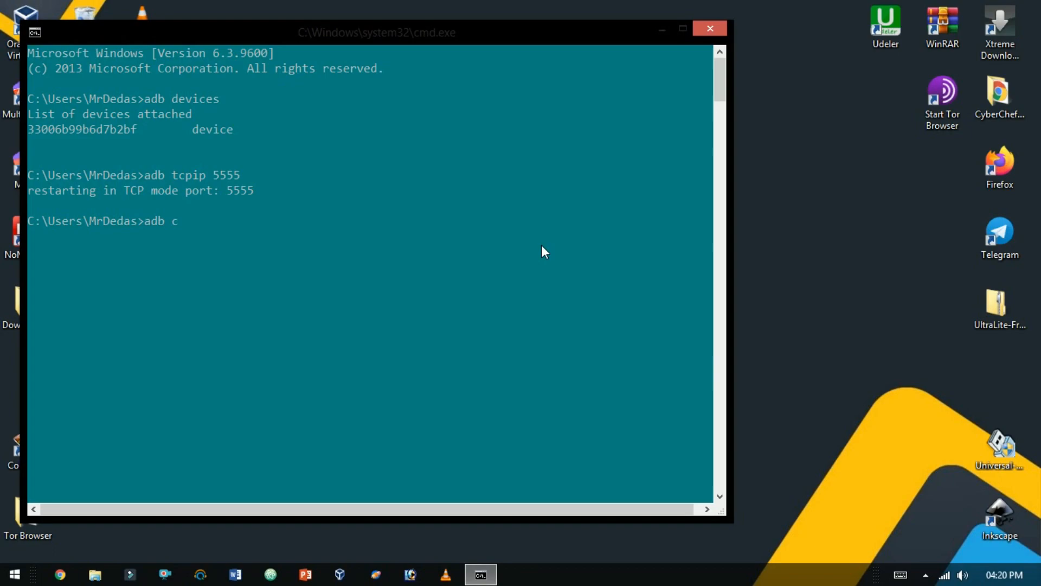
text(onnect 1)
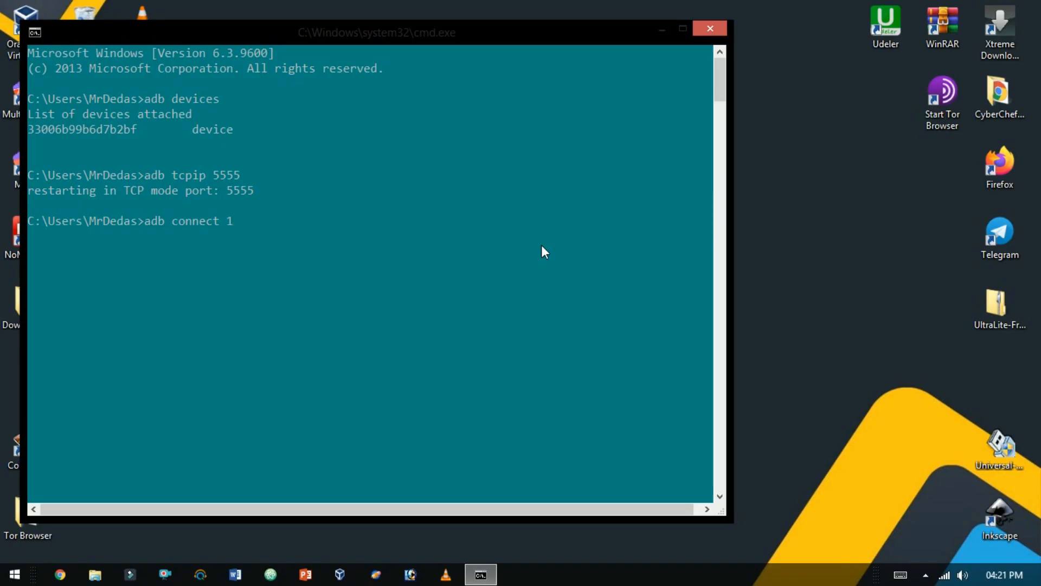
text(92.168.43.83)
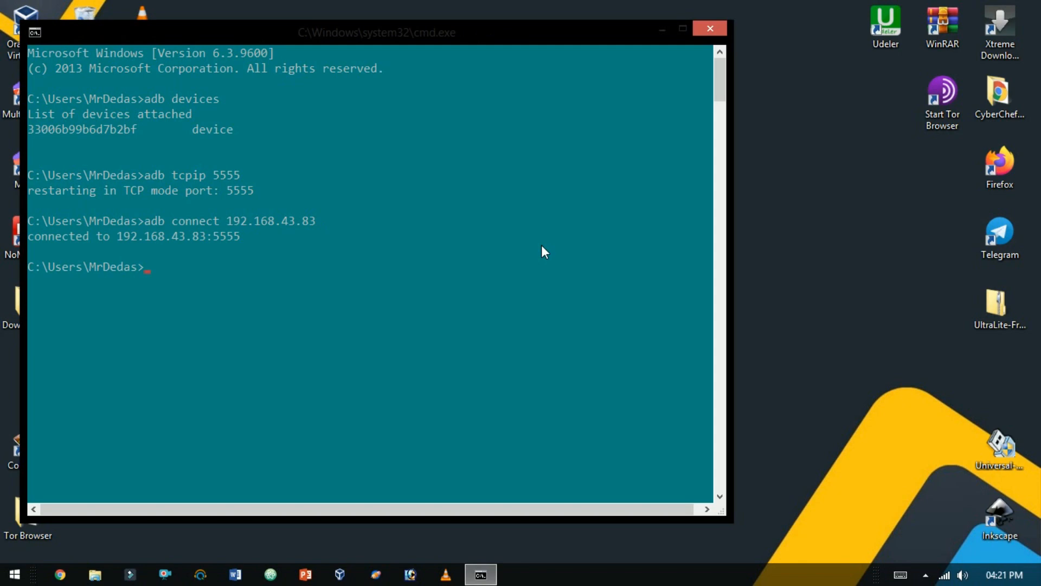
text(adb)
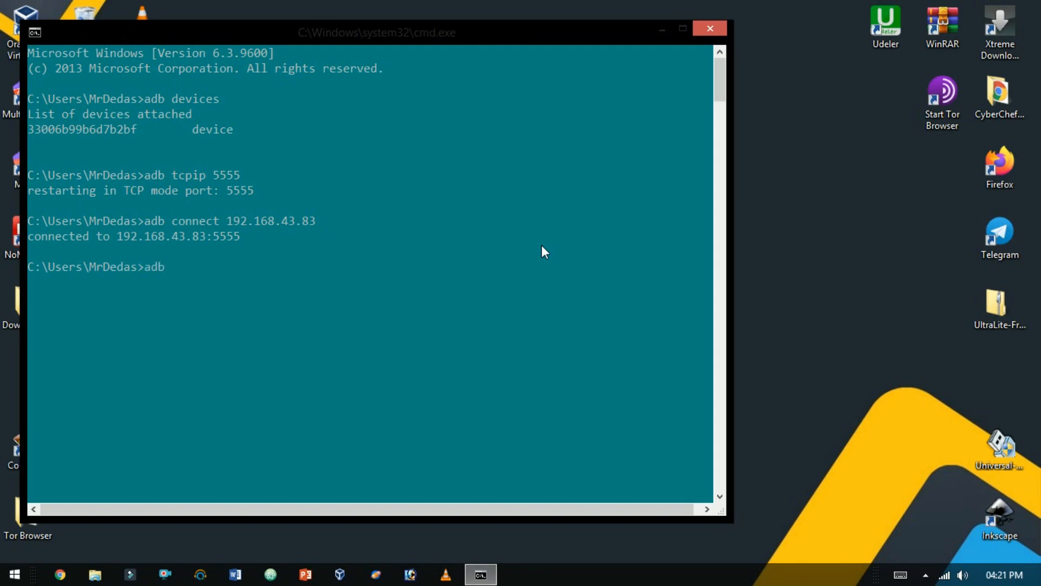
click(709, 31)
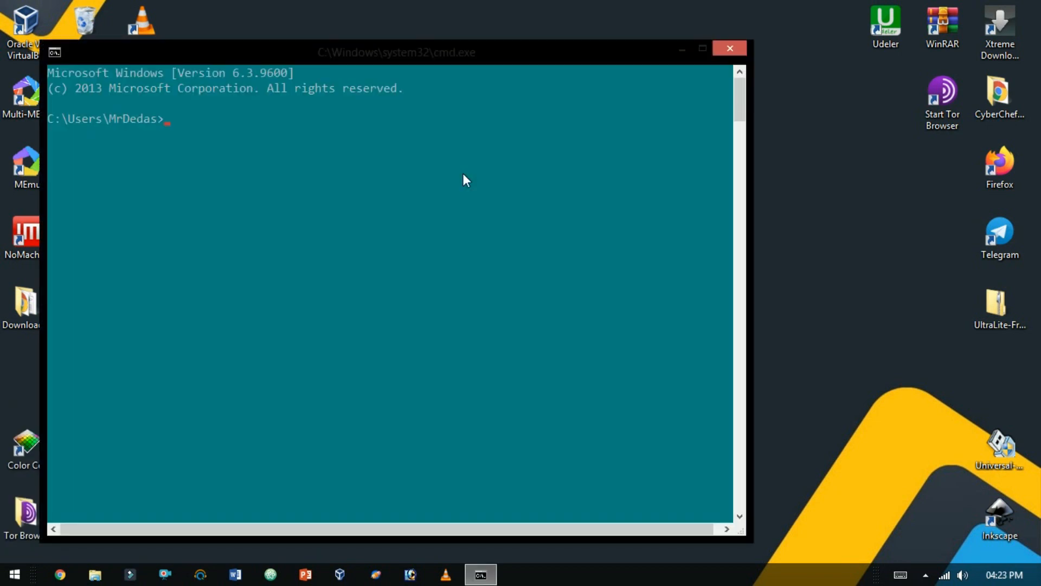
List attached devices, then restart the phone's adb in TCP mode on port 4444.
text(adb d)
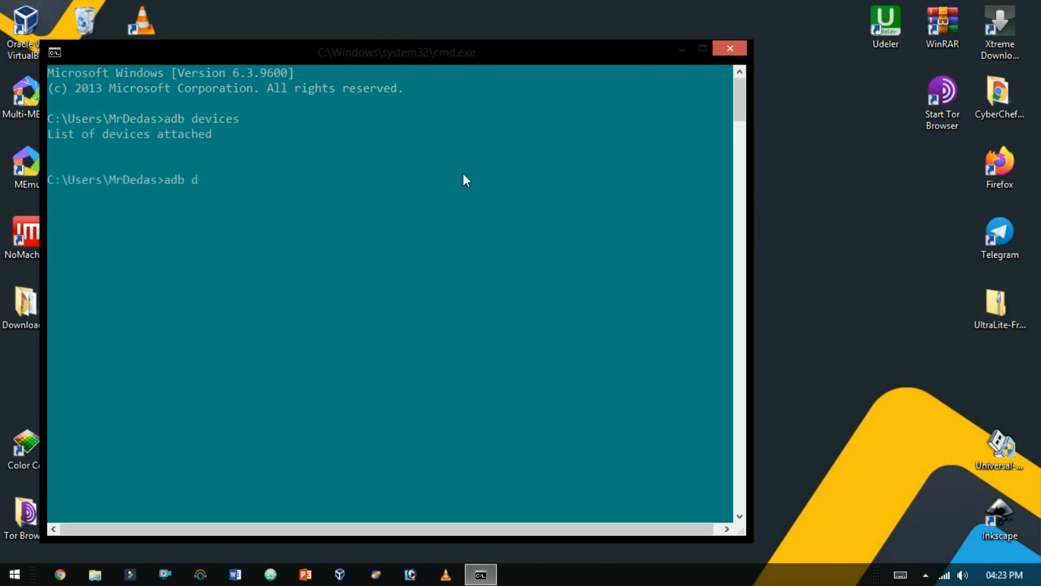
key(Return)
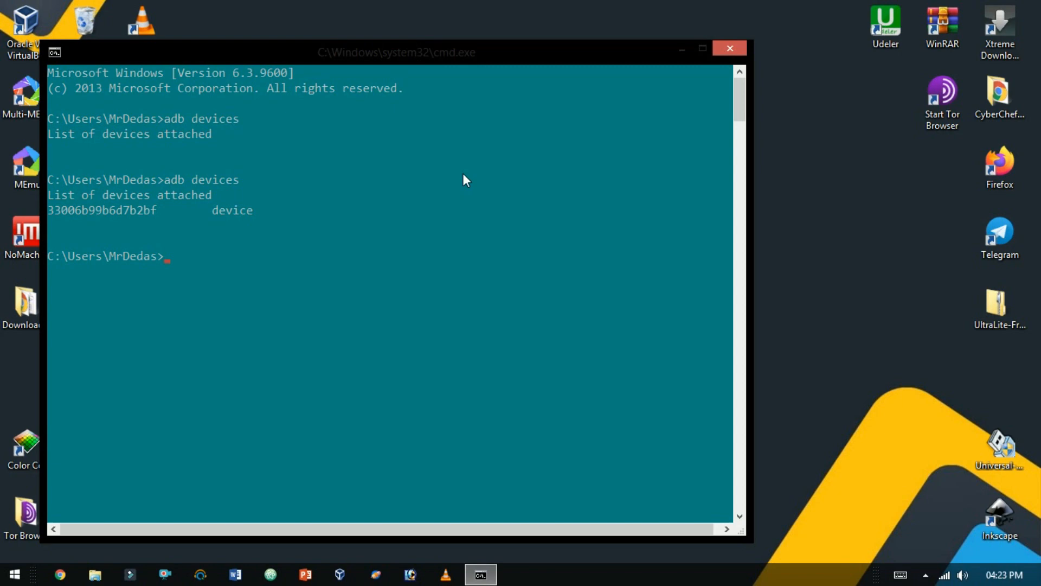
text(adb)
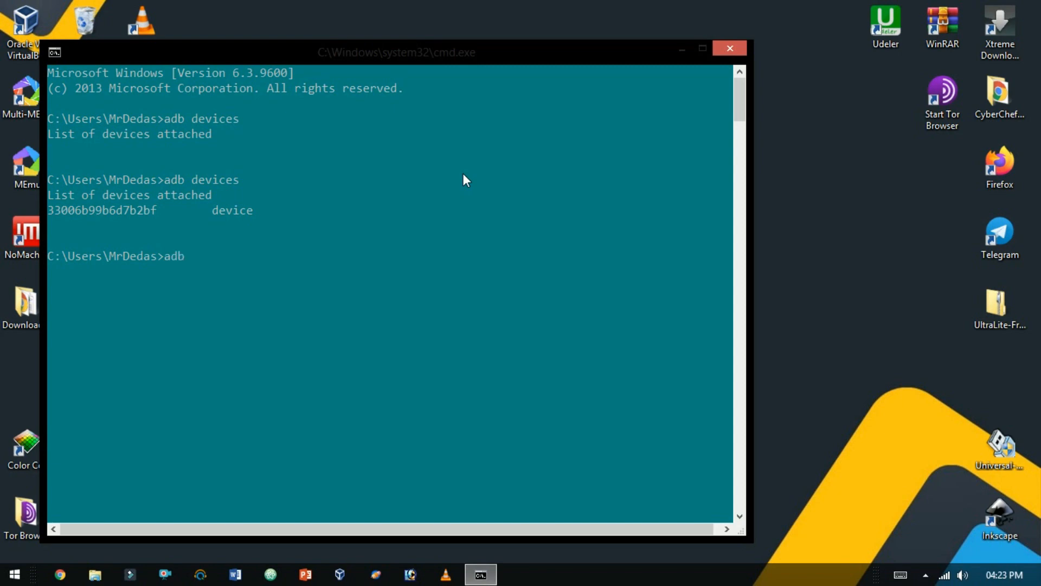
text(tcpip 4444)
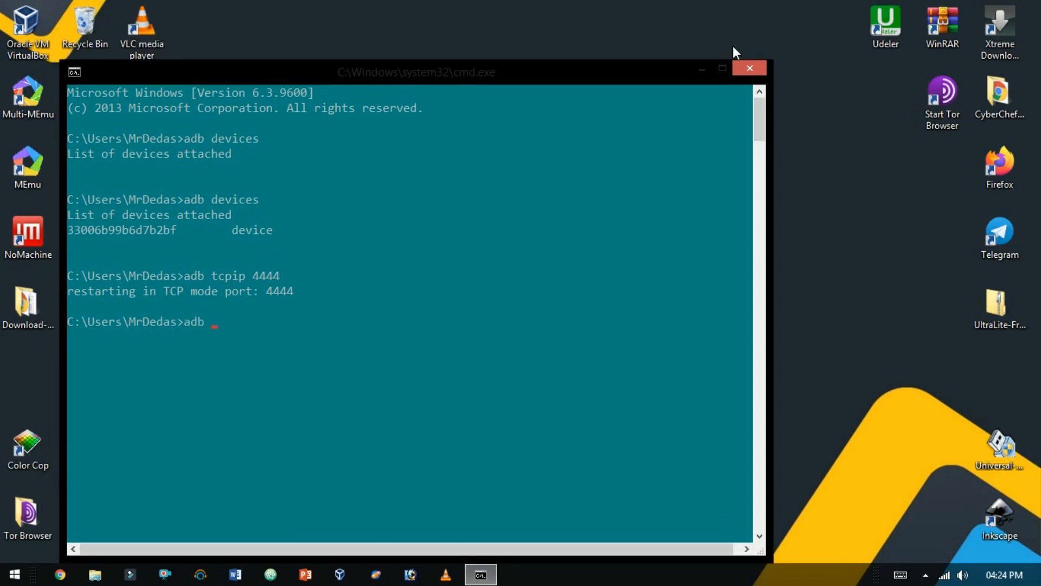
text(connect 192.168.43.)
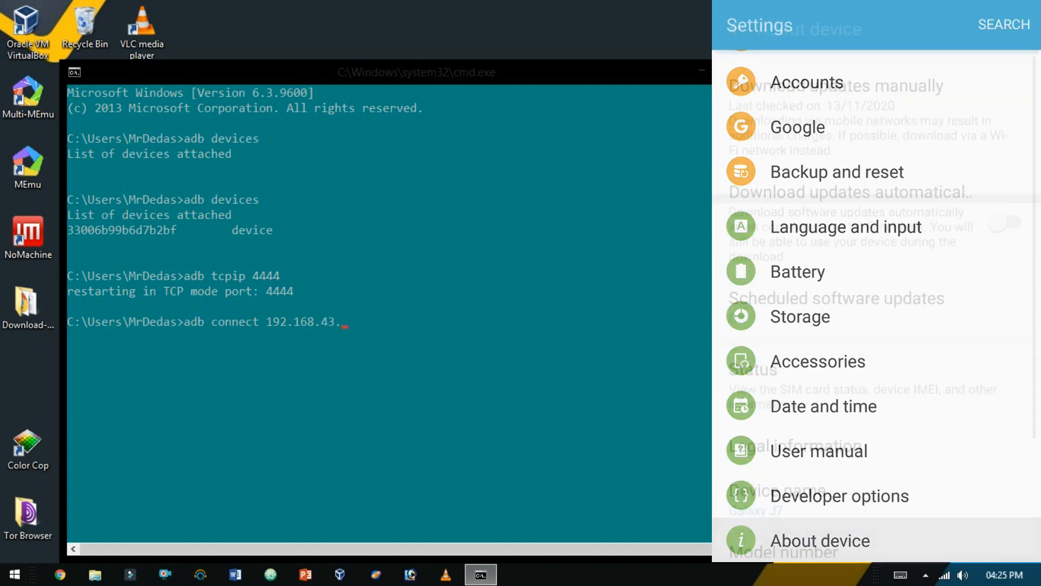
Connect to 192.168.43.83:4444 and start scrcpy.exe over the wireless link.
click(752, 369)
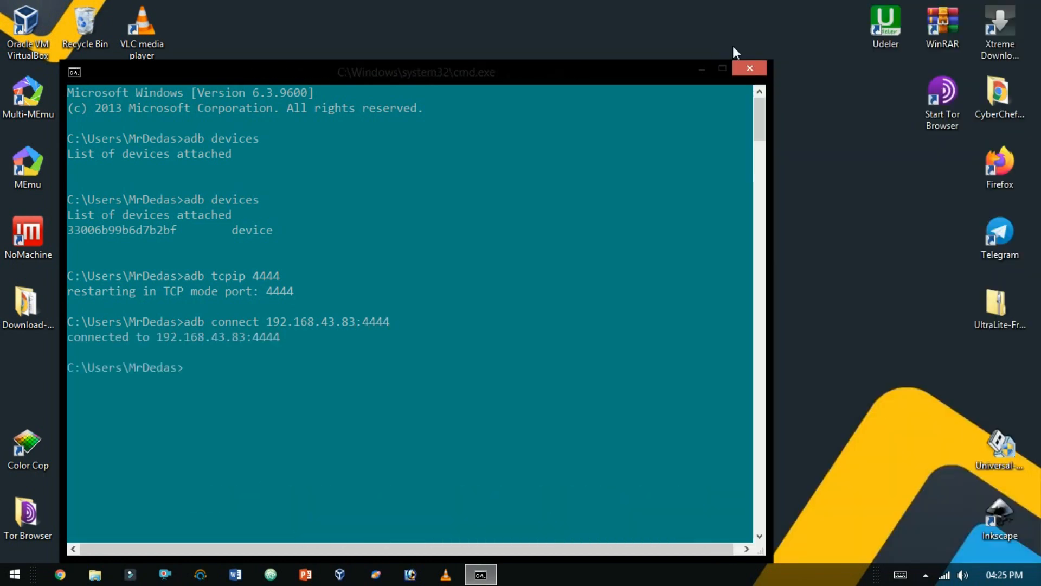
text(scr)
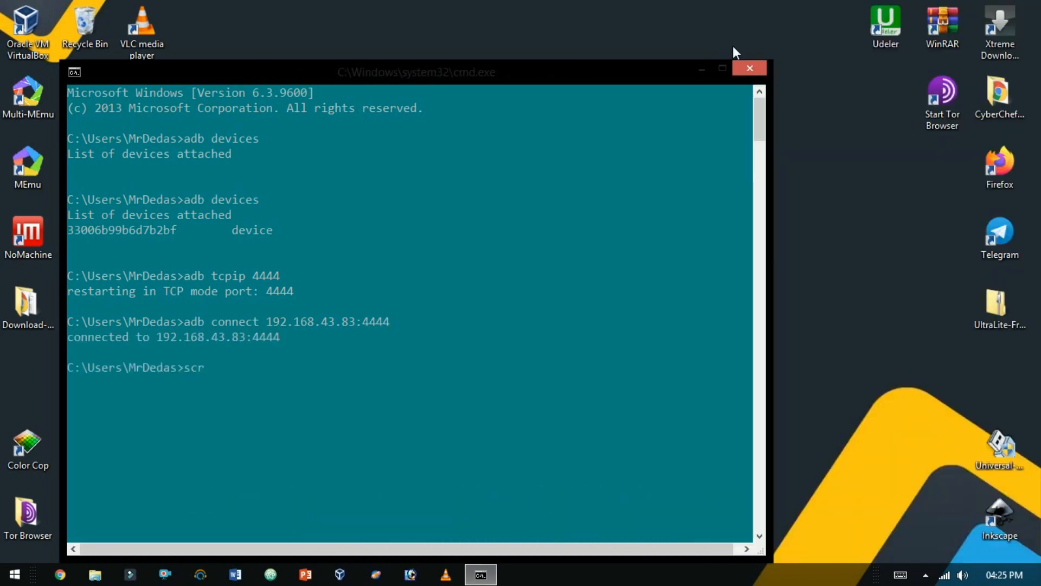
text(cpy.exe)
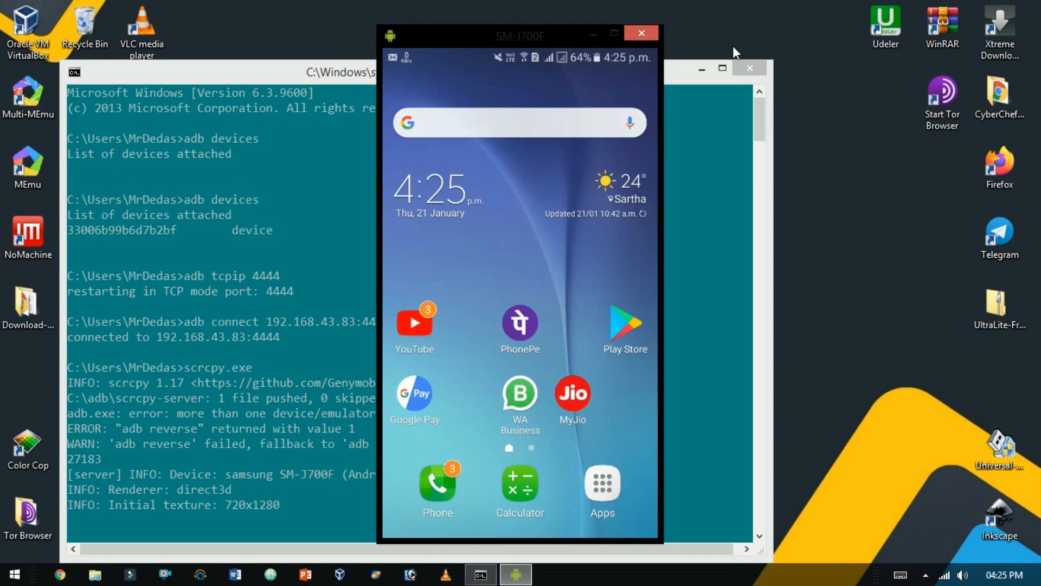
mouse_move(597, 34)
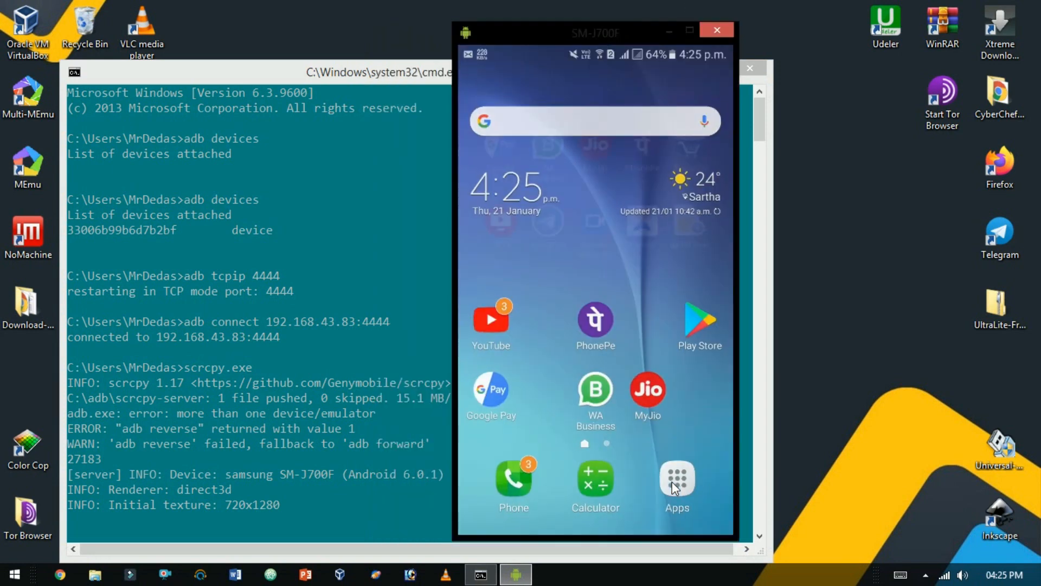
Browse the mirrored phone's app drawer, then close the scrcpy window.
click(676, 479)
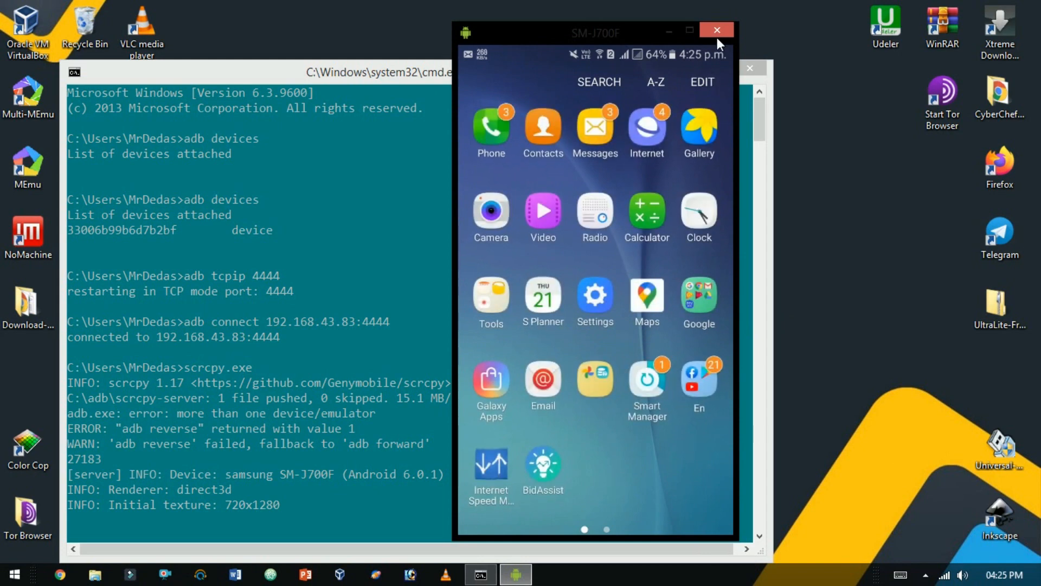
click(716, 31)
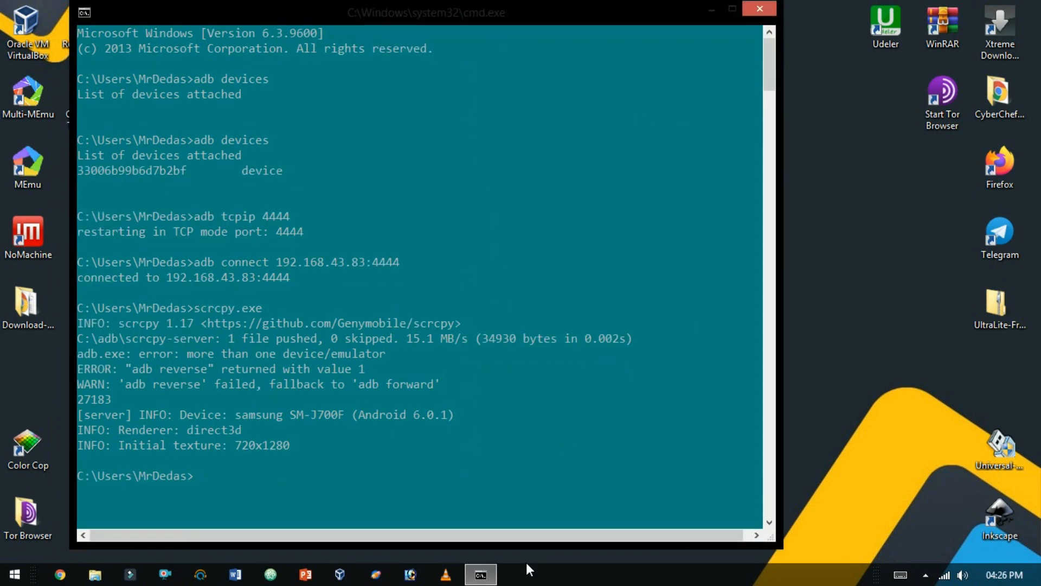
Run adb disconnect with the phone's IP address to end the wireless connection.
text(adb disconnect 192.168.43.)
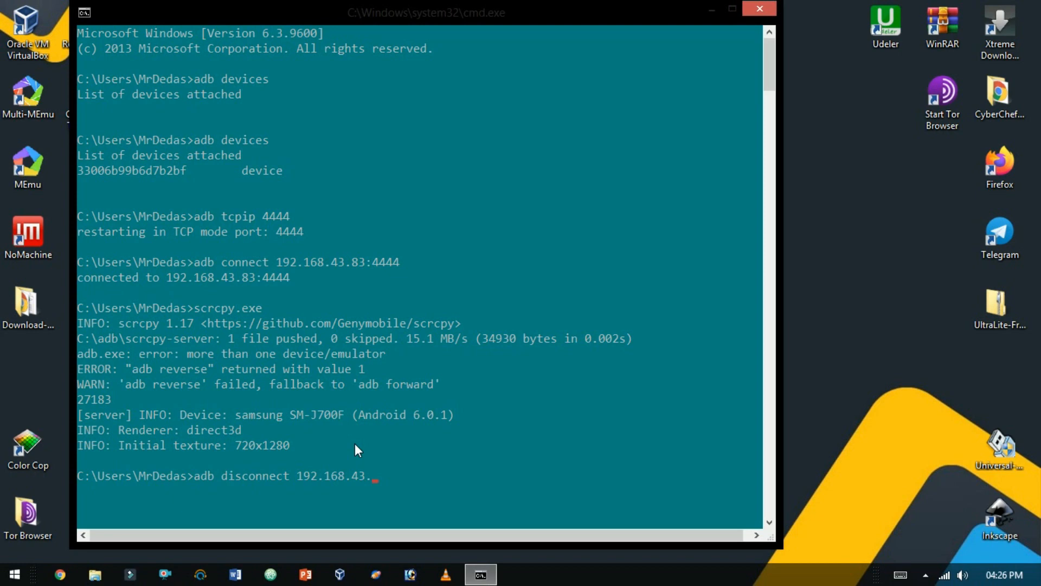
key(Return)
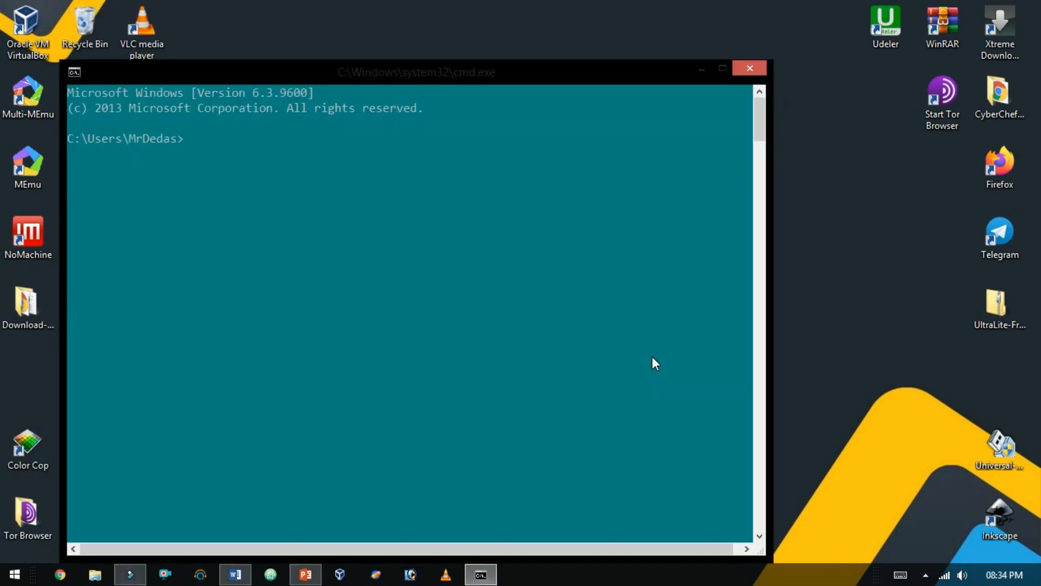
Run scrcpy.exe -h and scroll through the listed options and keyboard shortcuts.
text(scrcpy.e)
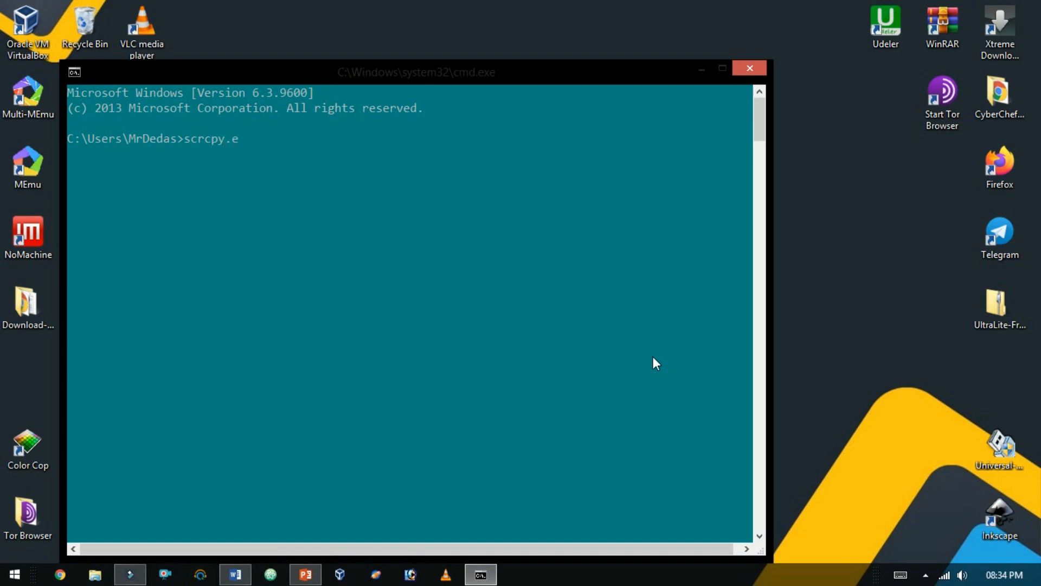
text(xe -h)
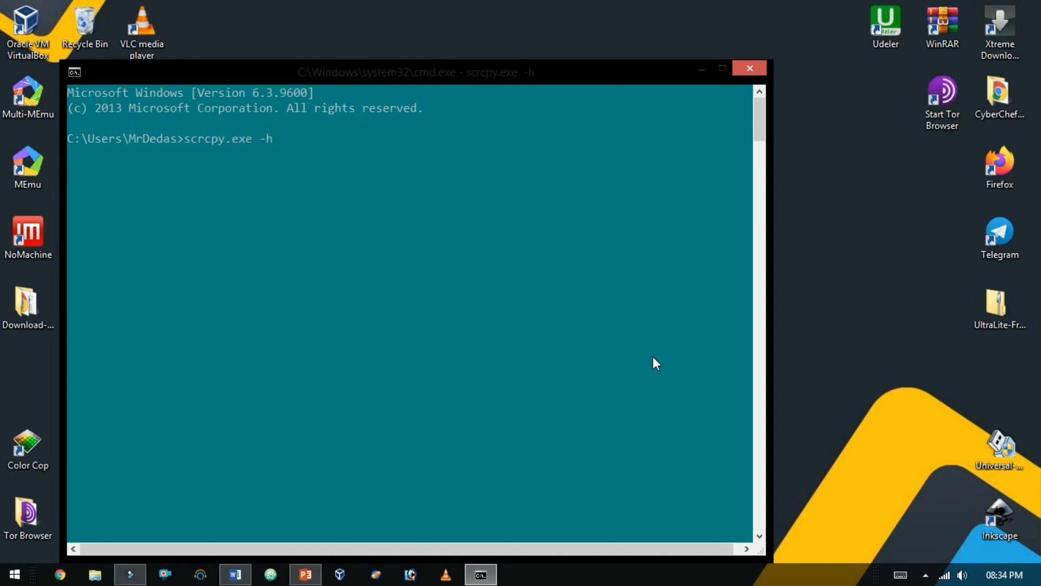
scroll(down, 3)
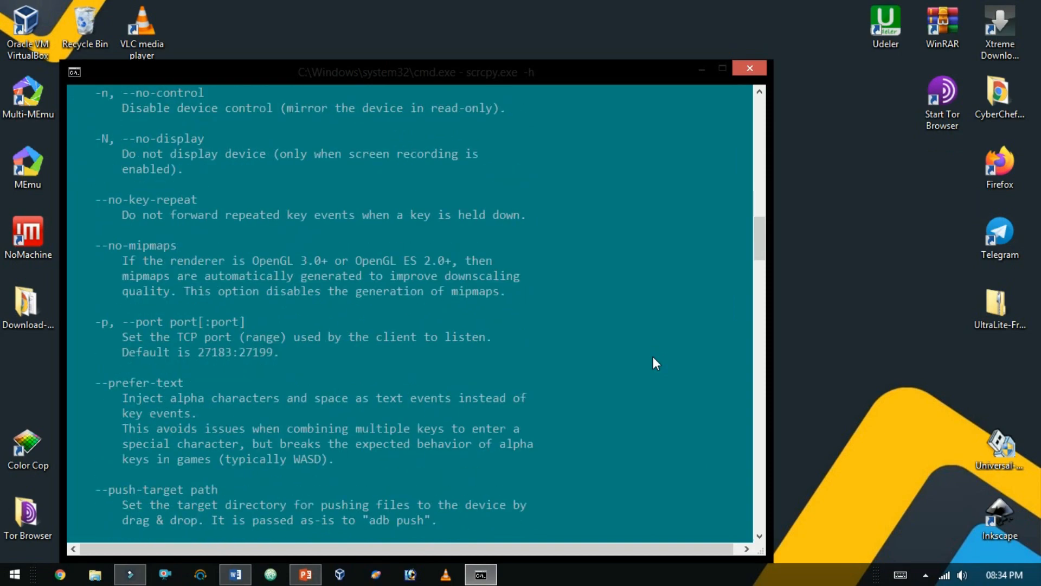
scroll(down, 3)
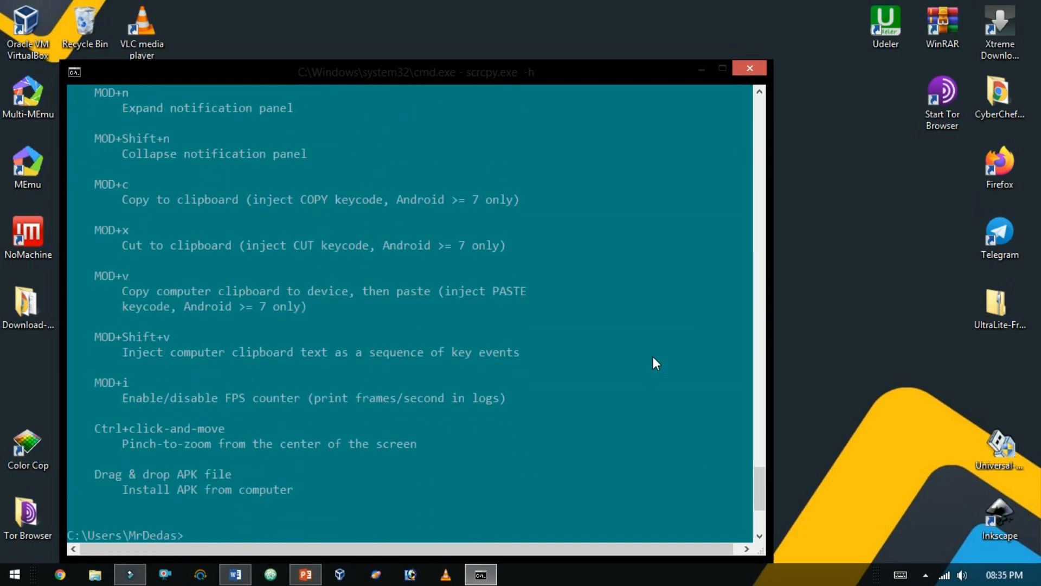
mouse_move(309, 395)
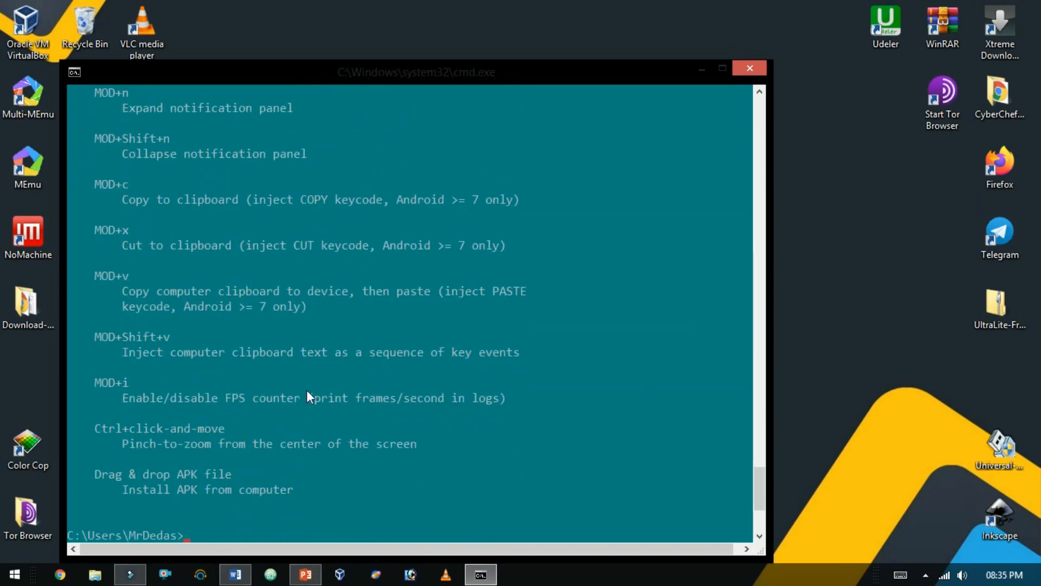
scroll(up, 3)
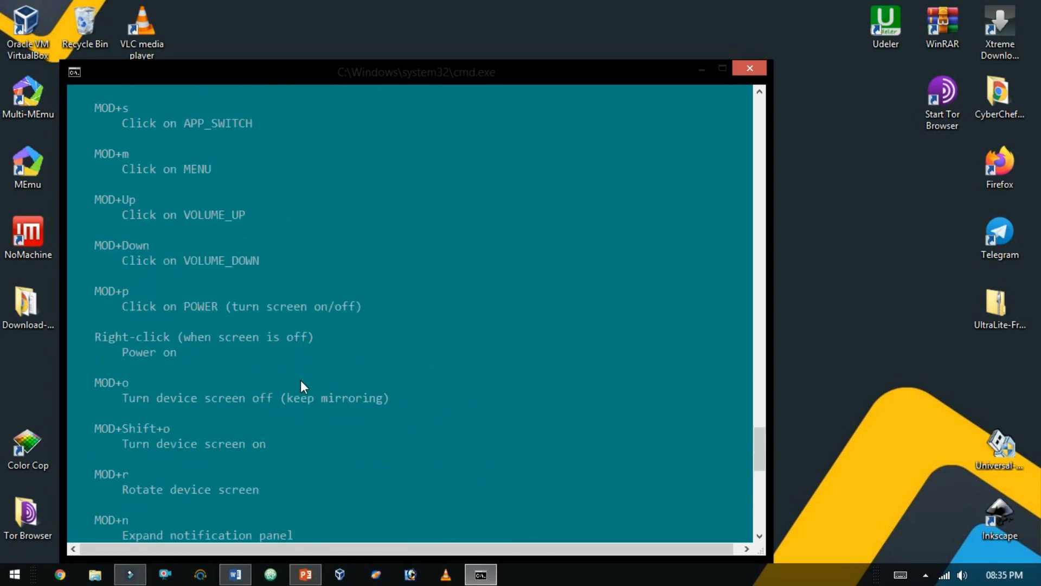